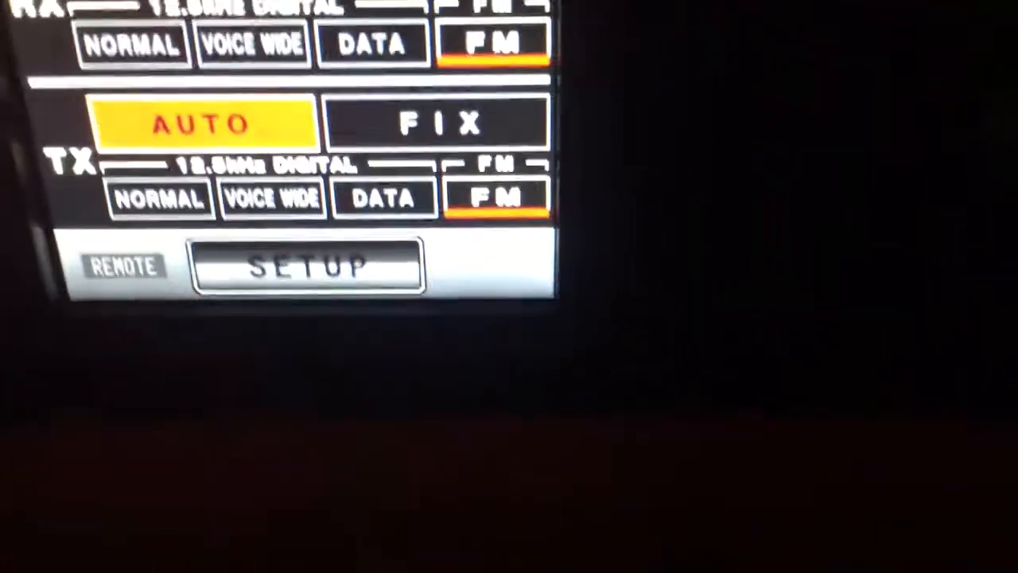
Open repeater SETUP and step through items to the 441.150/446.150 frequency settings
{"action": "left_click", "coordinate": [308, 267]}
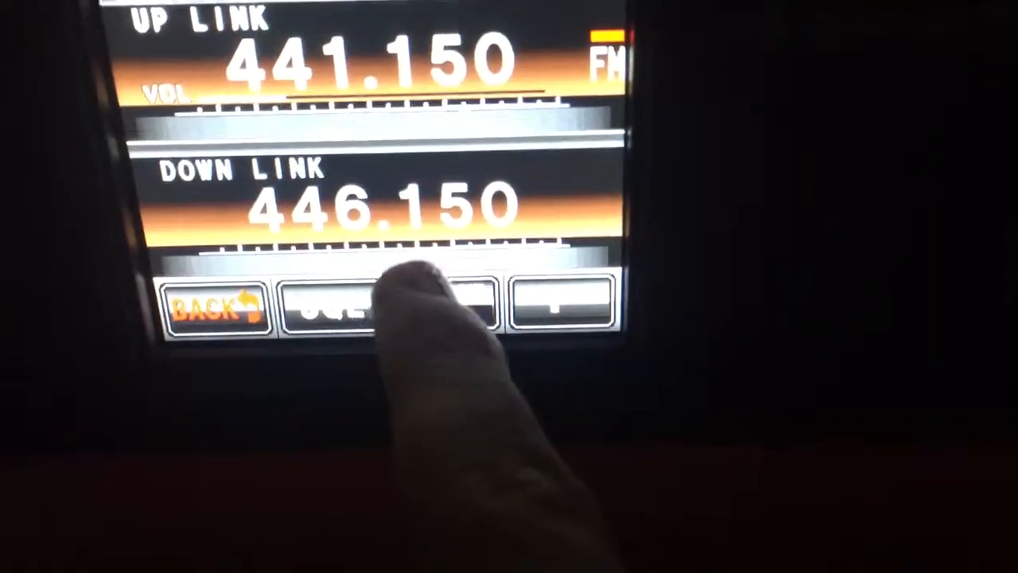
{"action": "left_click", "coordinate": [390, 306]}
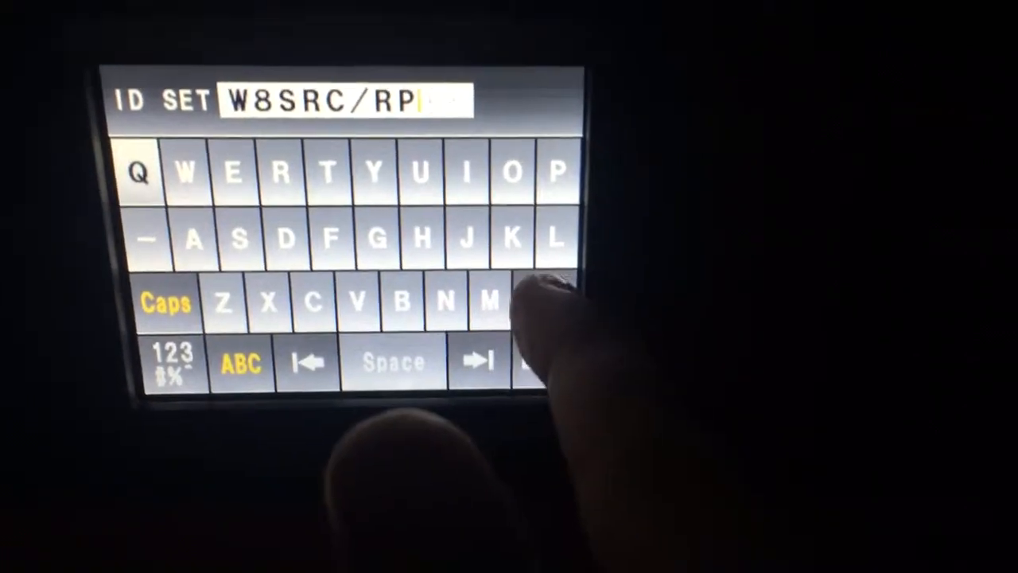
Replace the RP suffix after W8SRC/ with a new one starting with Y
{"action": "left_click", "coordinate": [525, 306]}
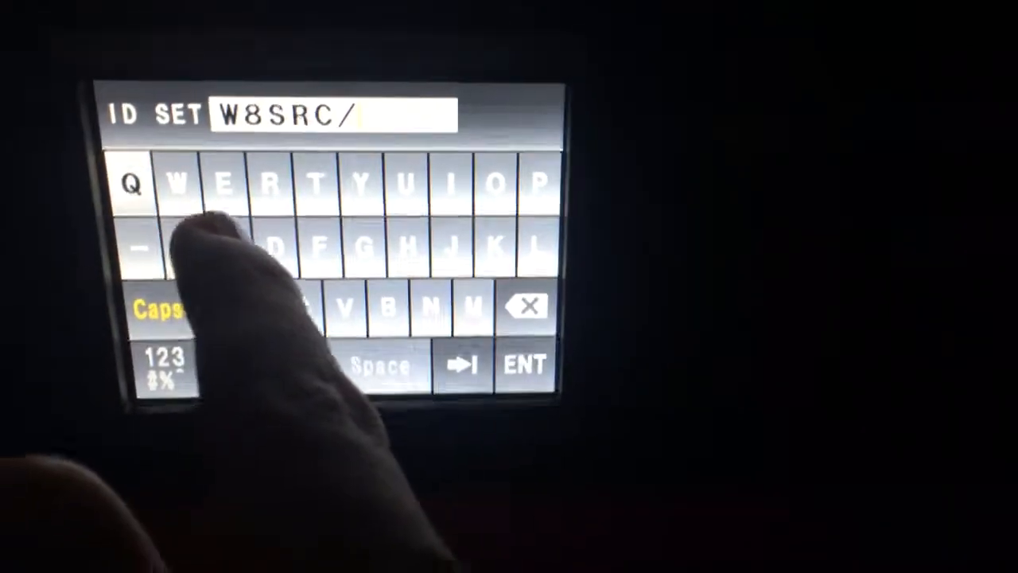
{"action": "left_click", "coordinate": [356, 179]}
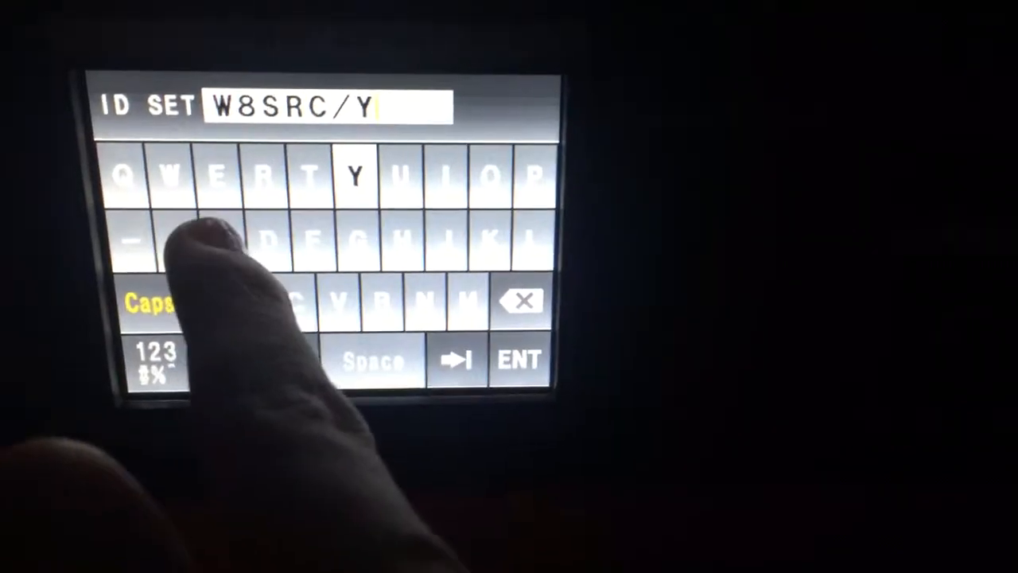
{"action": "left_click", "coordinate": [310, 235]}
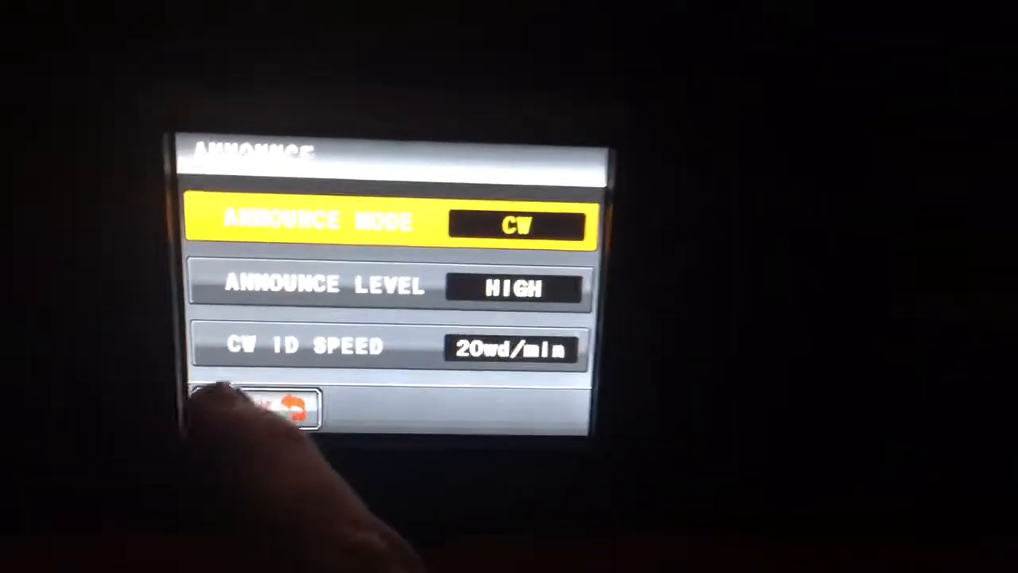
Check CW ID speed stays at 20 wd/min, then leave the ANNOUNCE menu
{"action": "left_click", "coordinate": [334, 332]}
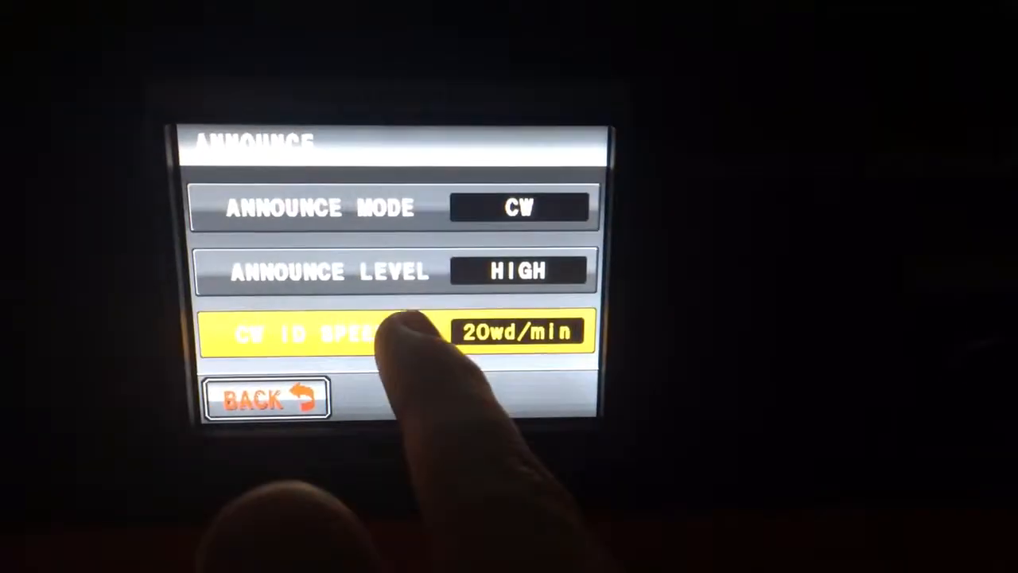
{"action": "left_click", "coordinate": [517, 331]}
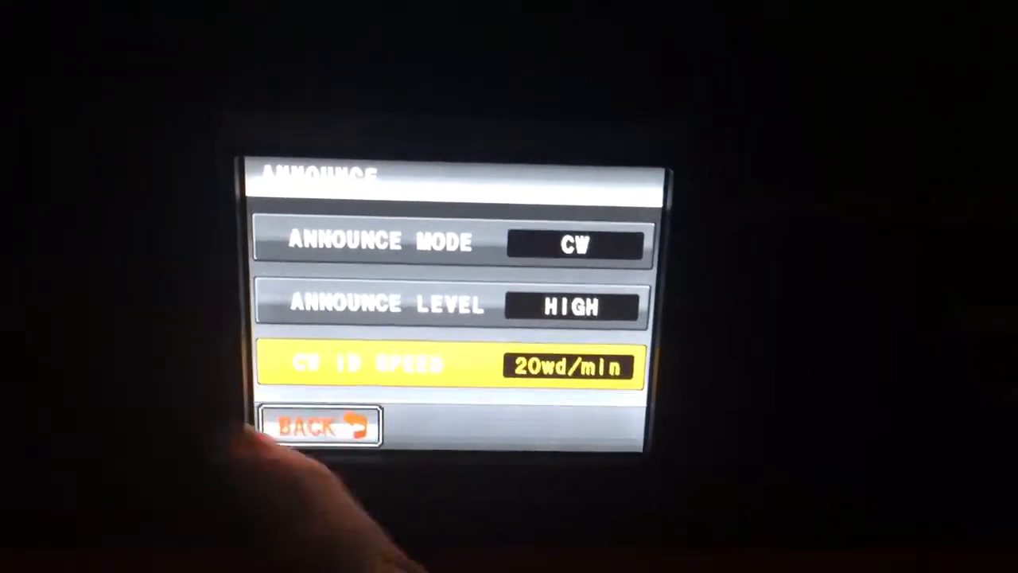
{"action": "left_click", "coordinate": [322, 426]}
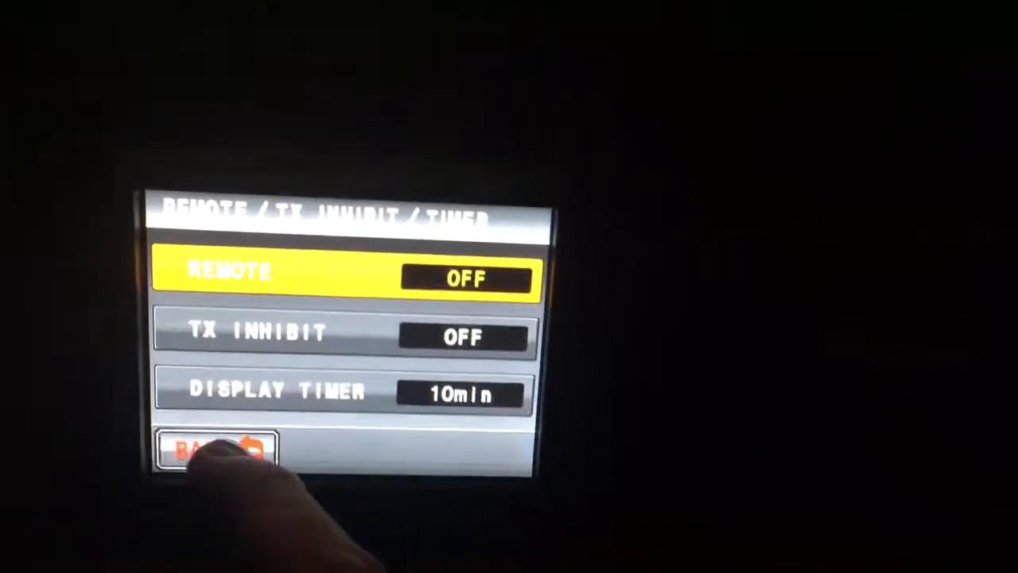
Return from REMOTE/TX INHIBIT/TIMER to the setup list and open SQL SETTING
{"action": "left_click", "coordinate": [213, 450]}
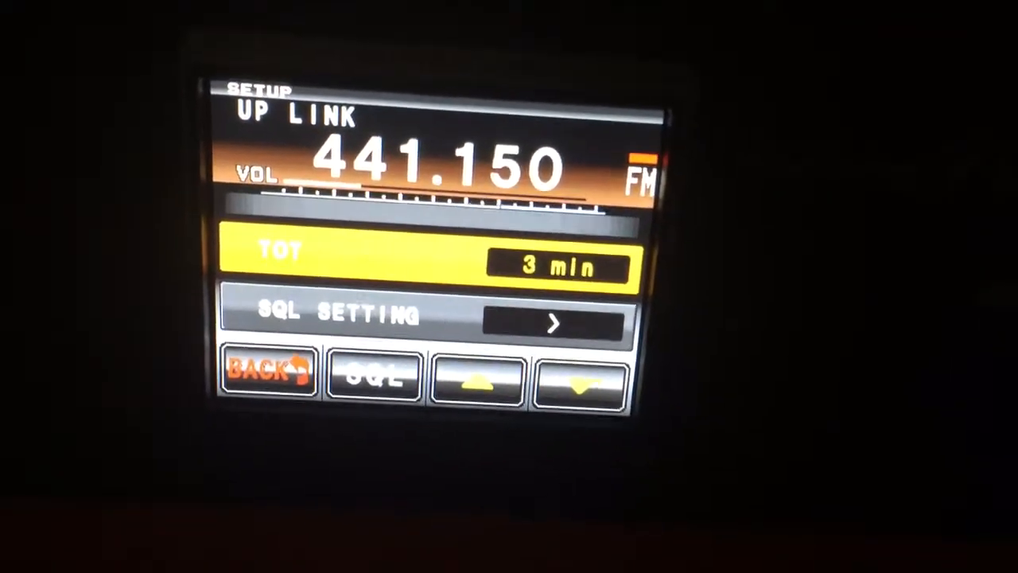
{"action": "left_click", "coordinate": [374, 378]}
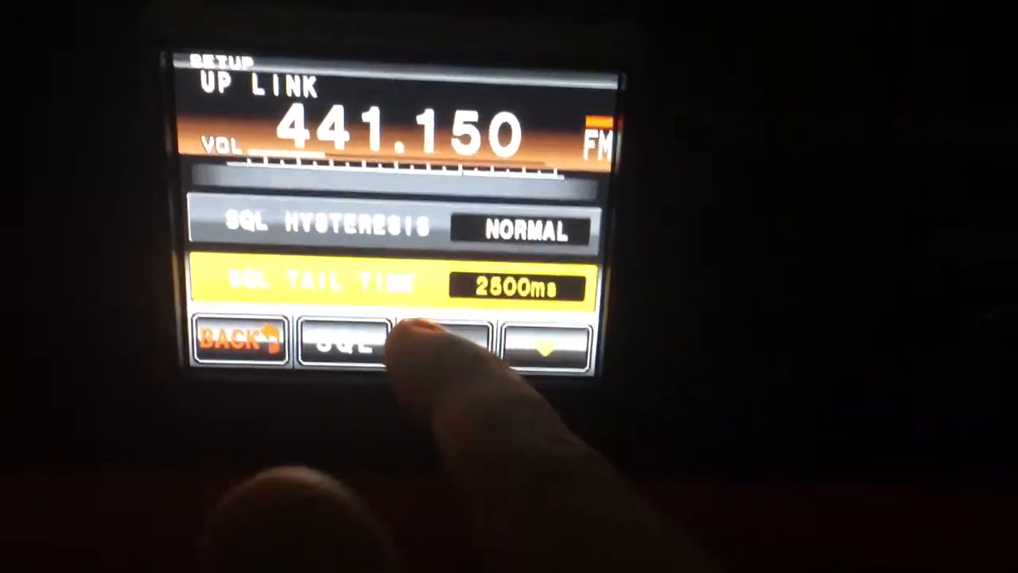
Cycle the SQL tail time to 0 ms, then raise it to 2200 ms
{"action": "left_click", "coordinate": [549, 350]}
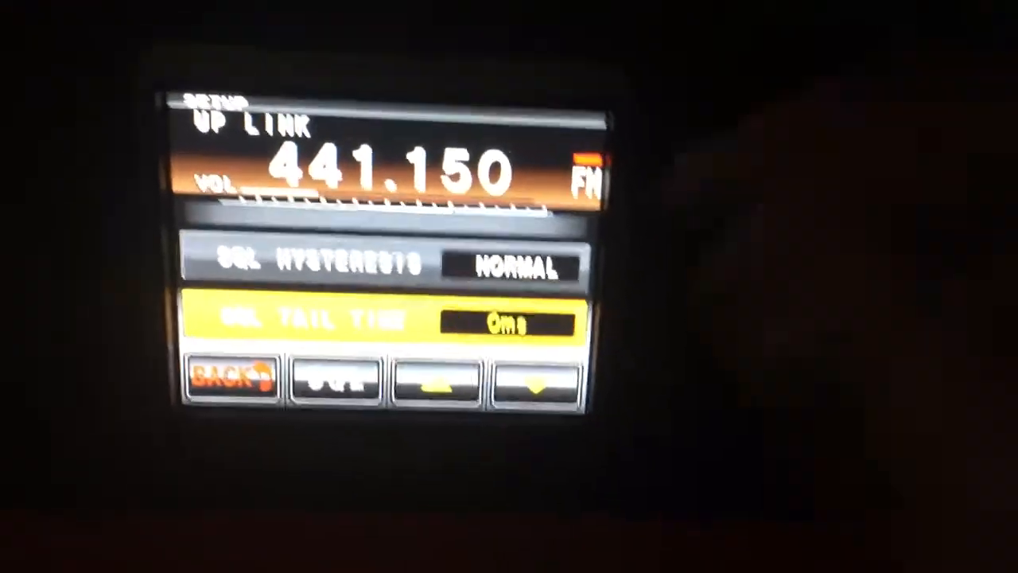
{"action": "left_click", "coordinate": [461, 402]}
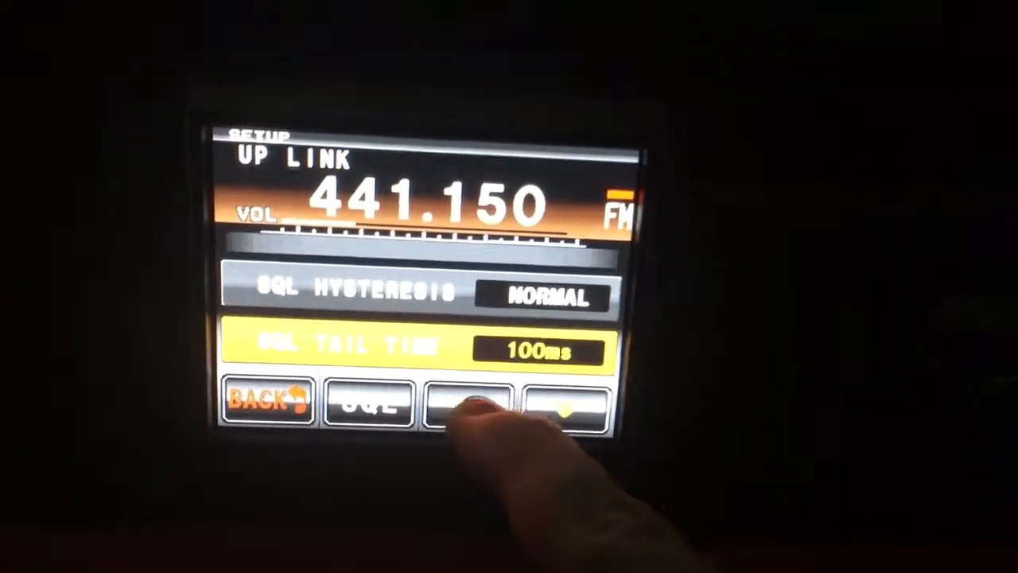
{"action": "left_click", "coordinate": [465, 410]}
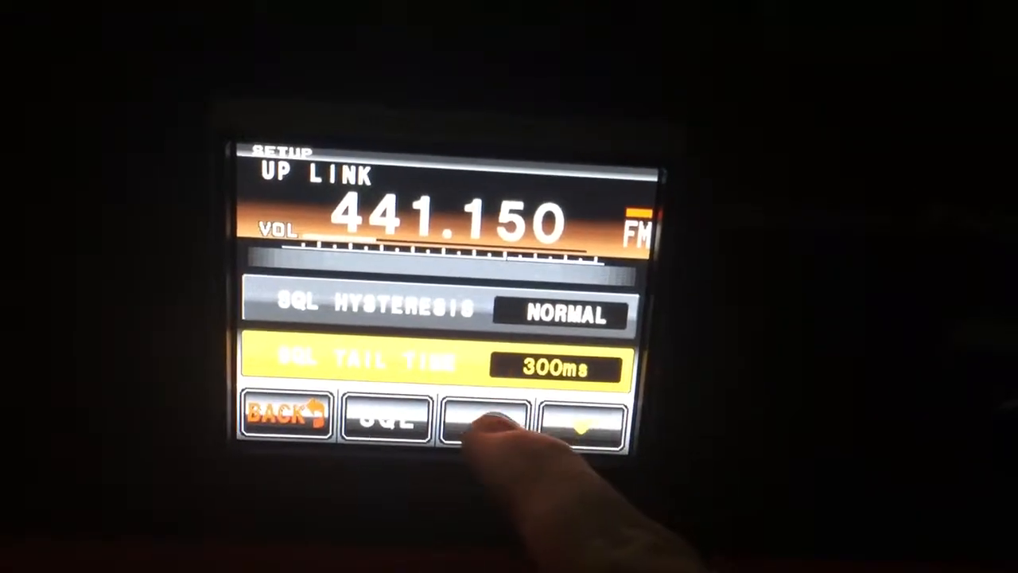
{"action": "left_click", "coordinate": [490, 417]}
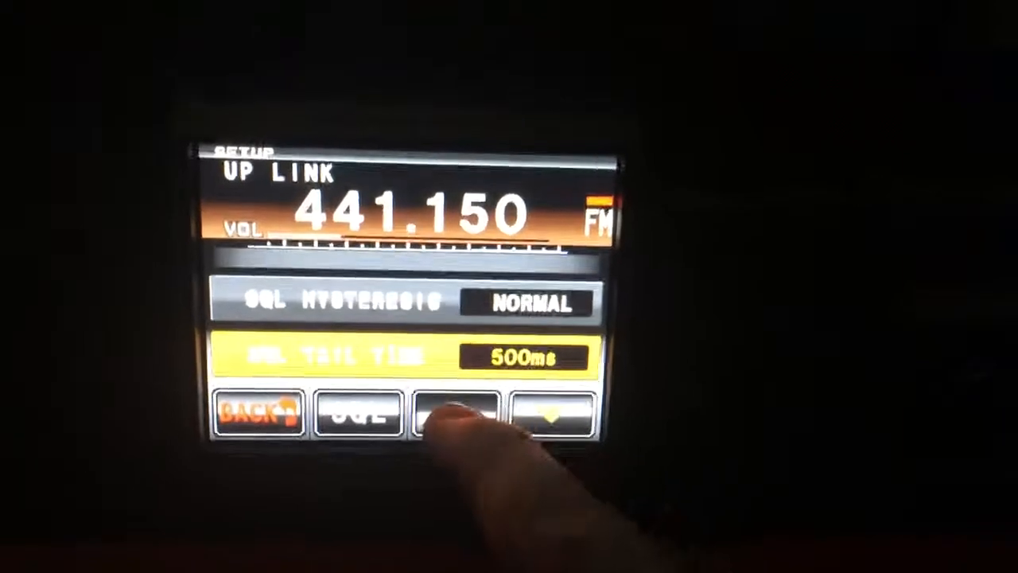
{"action": "left_click", "coordinate": [460, 414]}
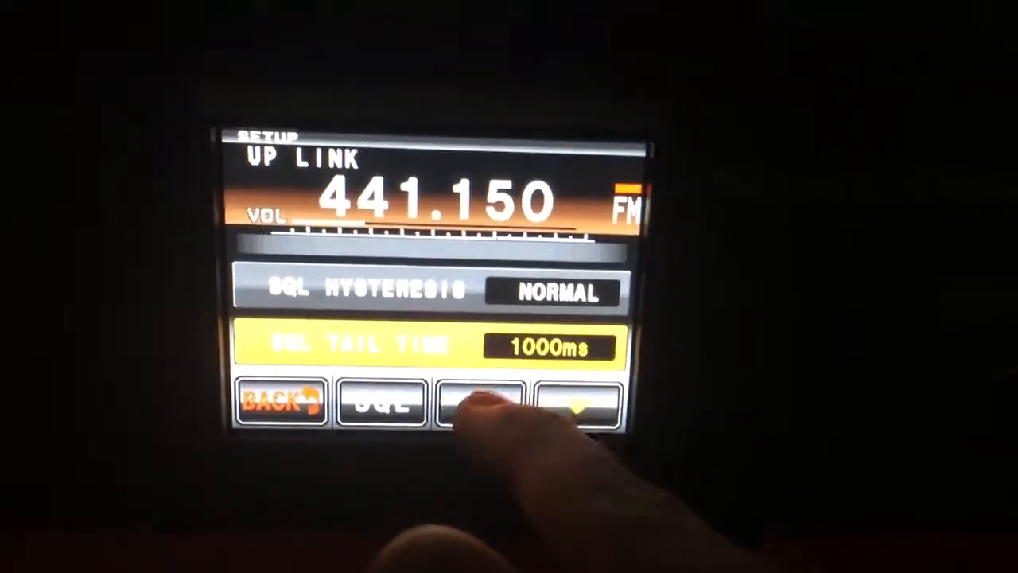
{"action": "left_click", "coordinate": [477, 402]}
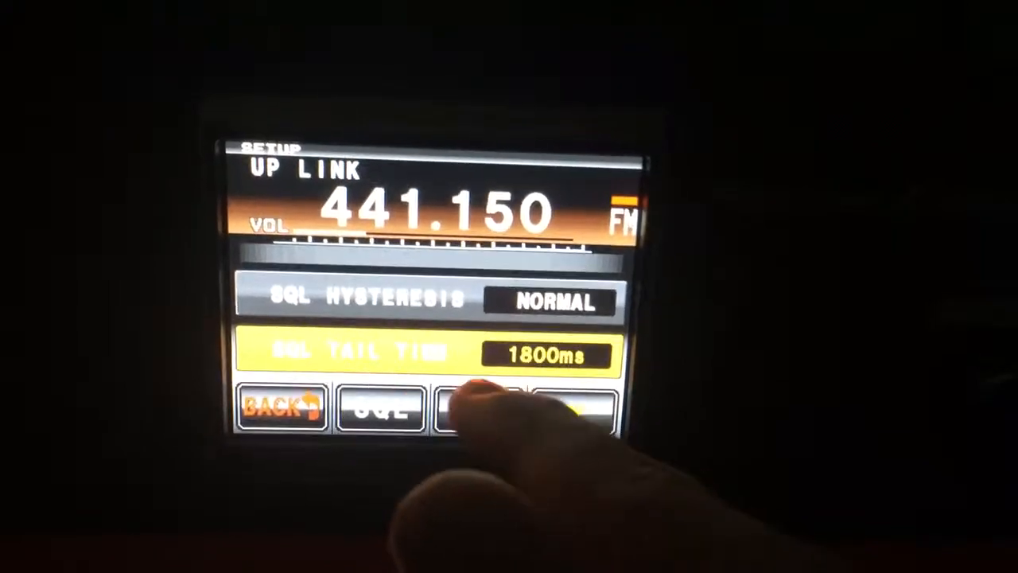
{"action": "left_click", "coordinate": [517, 406]}
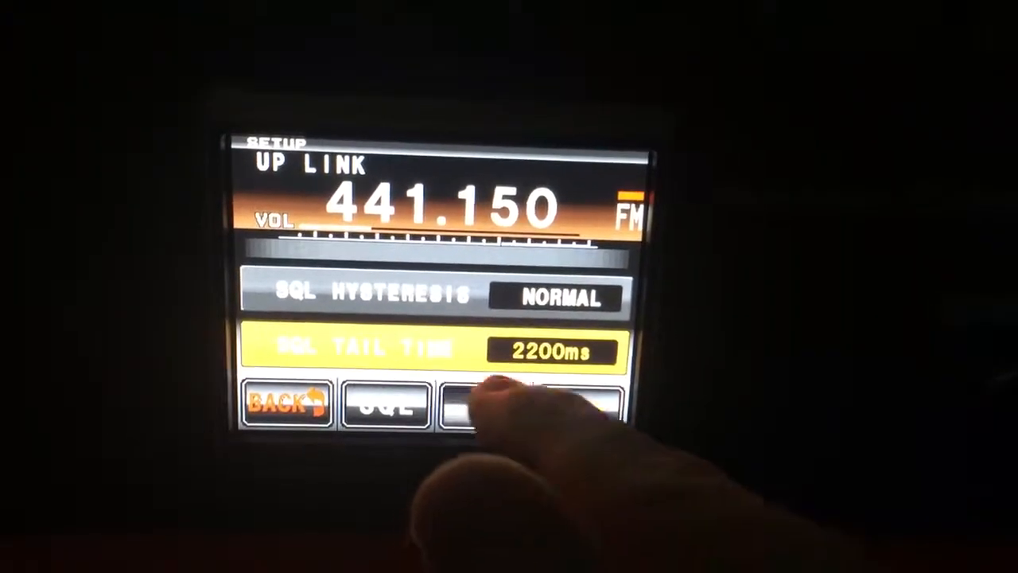